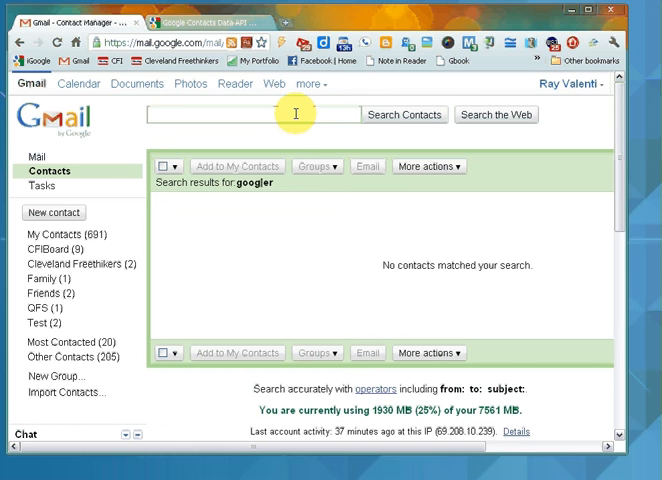
Start a new Gmail Contacts search for 'googler', typing 'go'.
type("g")
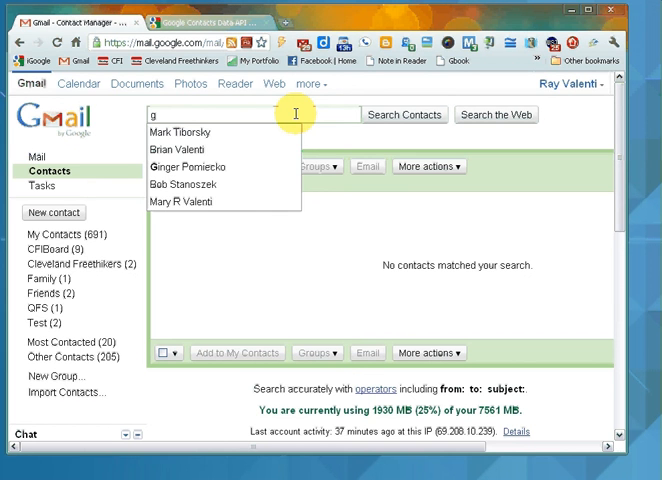
type("o")
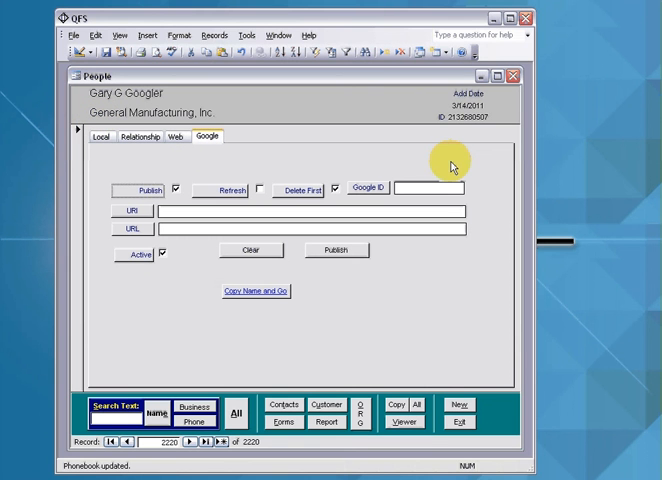
mouse_move(178, 278)
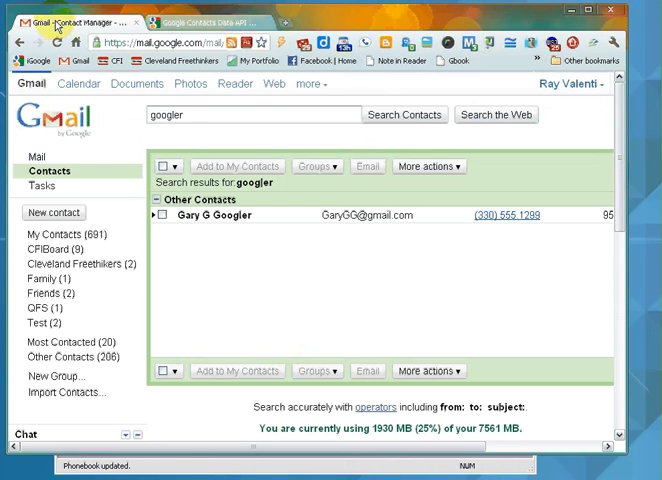
mouse_move(198, 118)
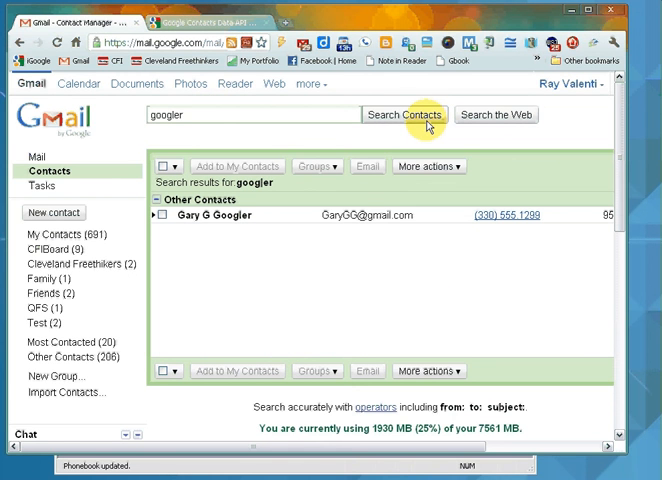
mouse_move(368, 166)
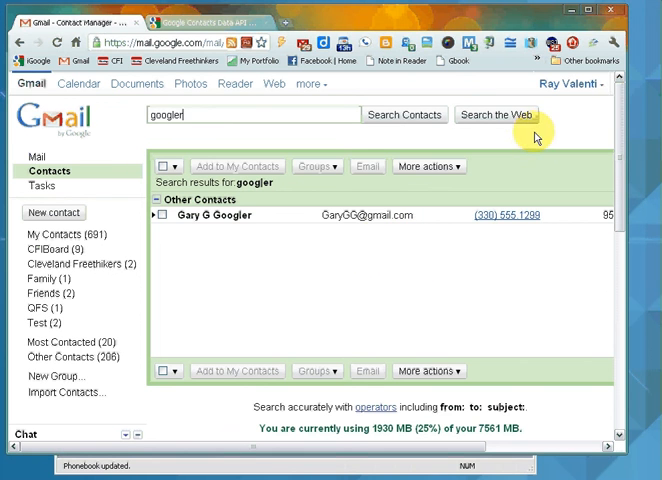
Review Gary G Googler's Gmail company, email, phone, address and notes, then view the QFS Local tab.
left_click(213, 215)
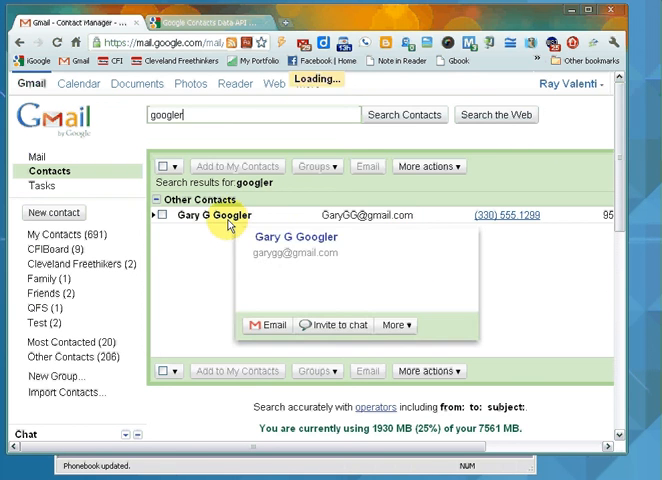
left_click(215, 215)
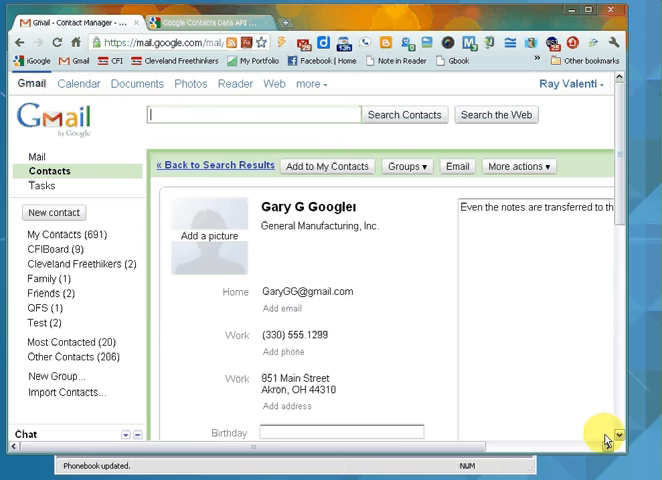
mouse_move(303, 249)
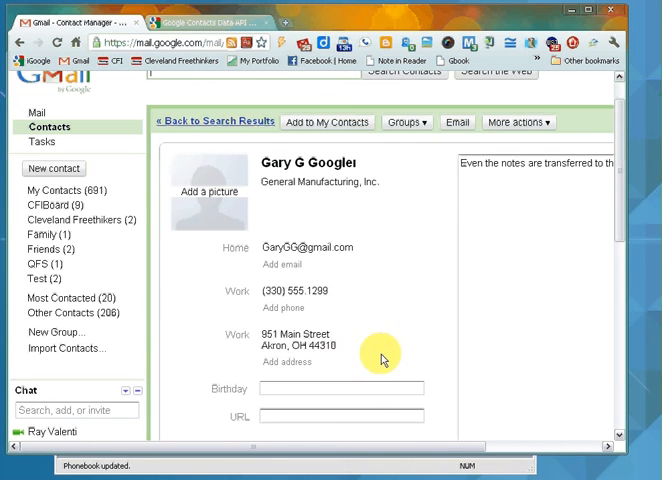
scroll("down", 3)
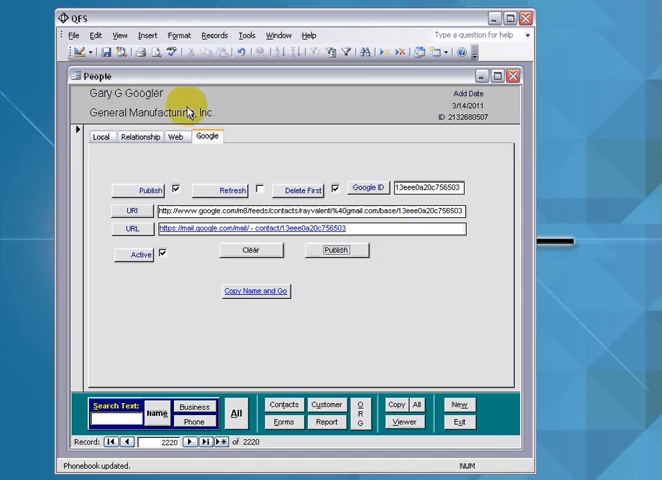
left_click(97, 137)
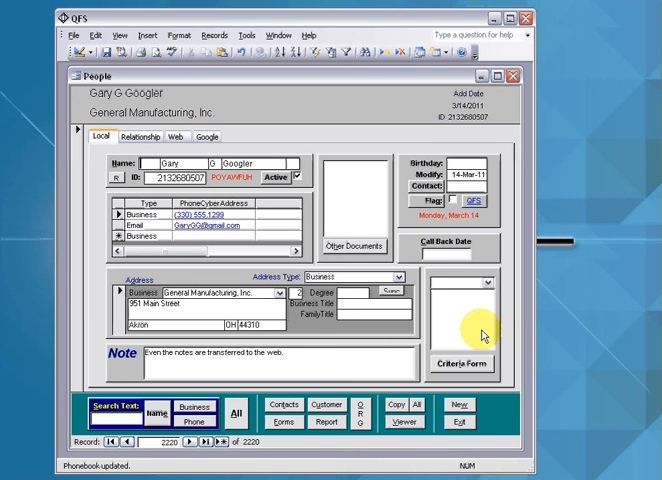